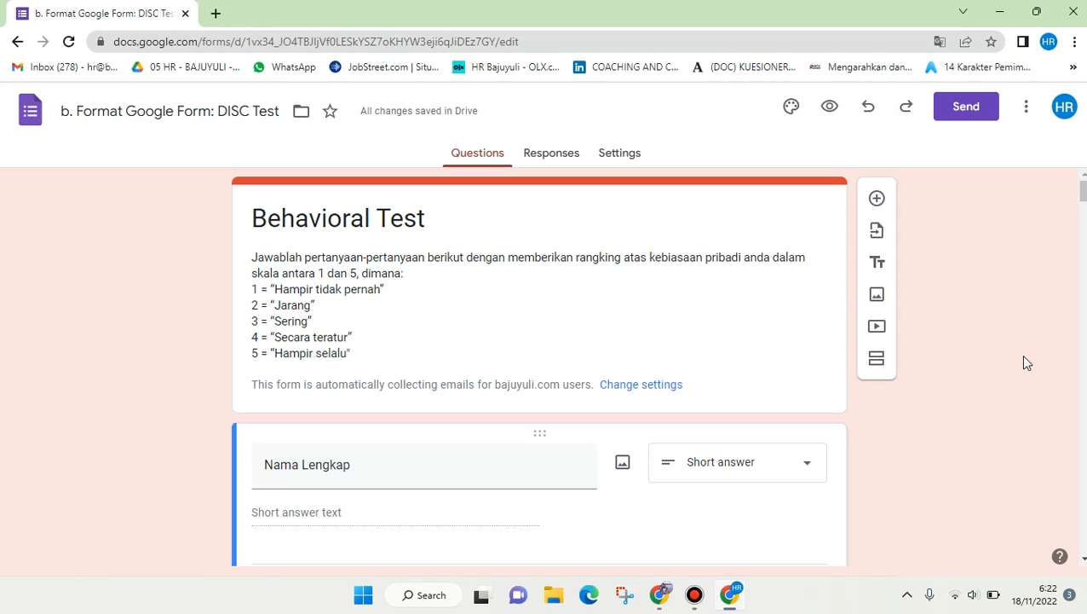
mouse_move(595, 155)
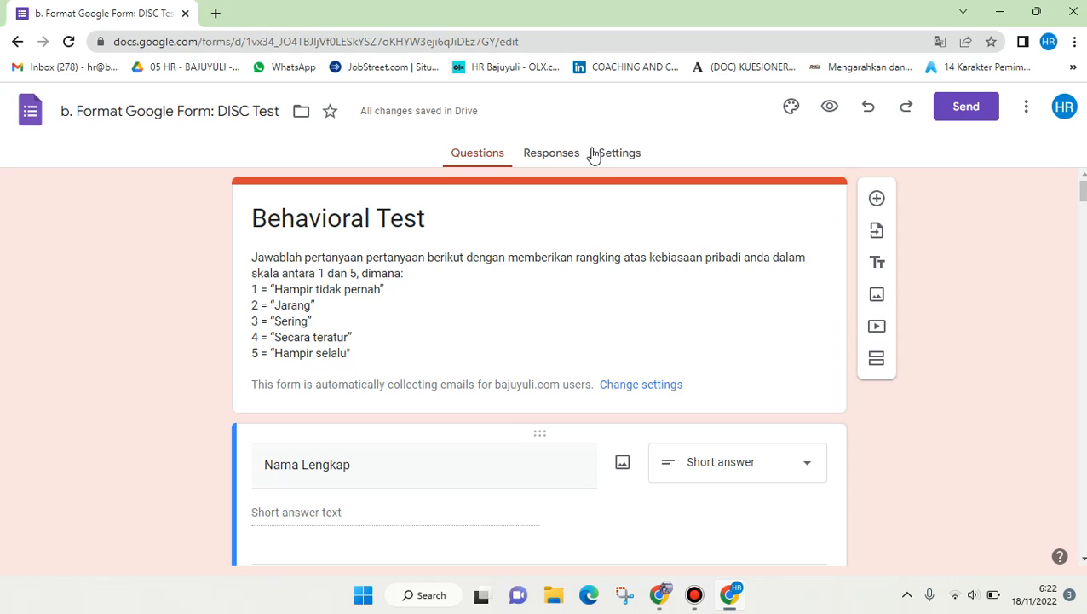
Show the form's Settings with the Responses section and its email collection and sign-in options.
left_click(620, 154)
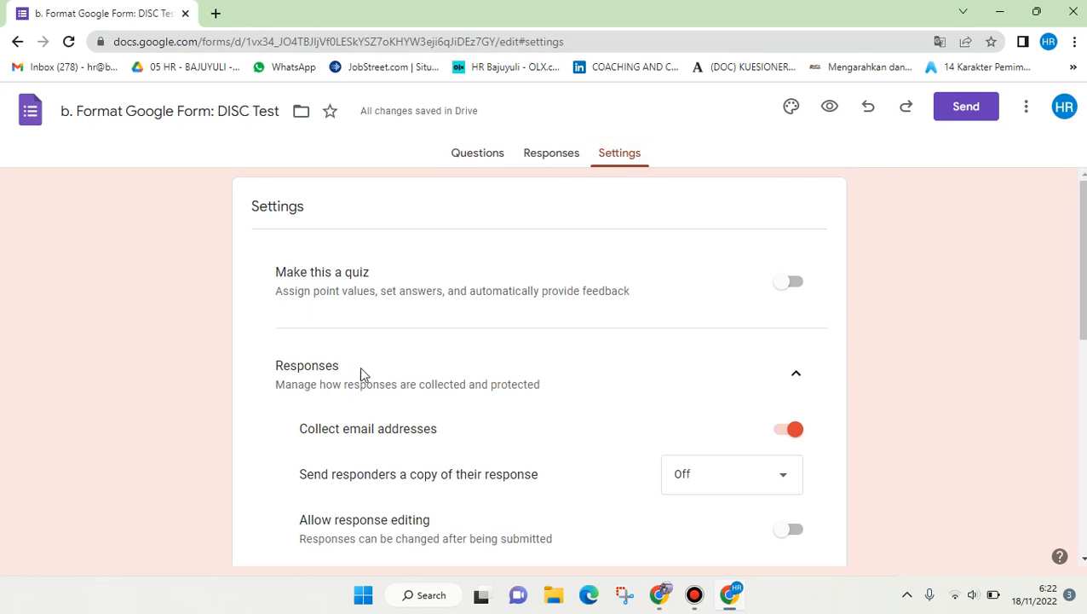
mouse_move(382, 305)
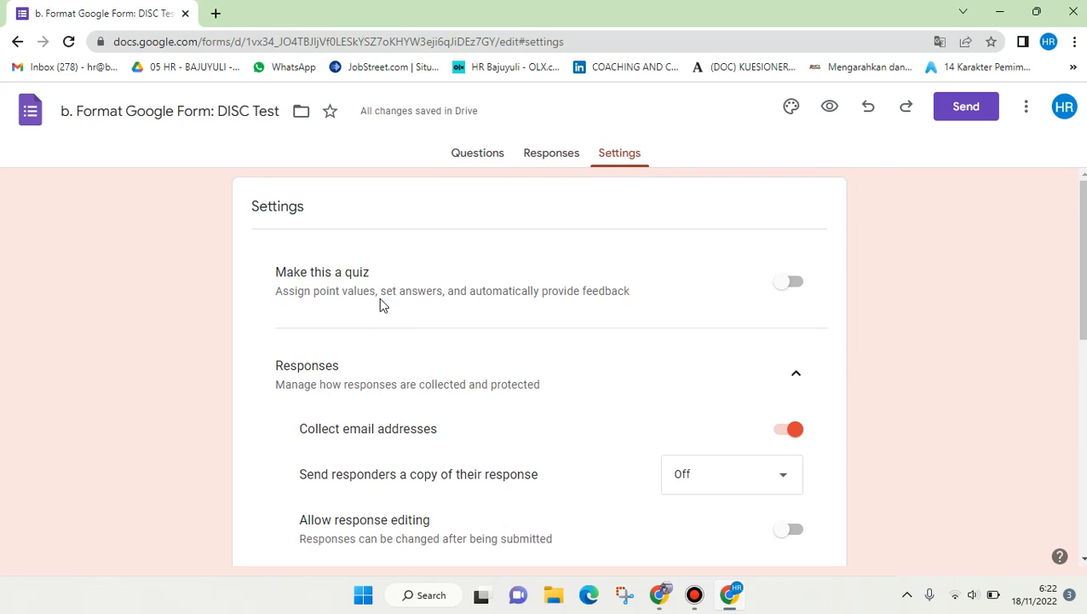
scroll("down", 3)
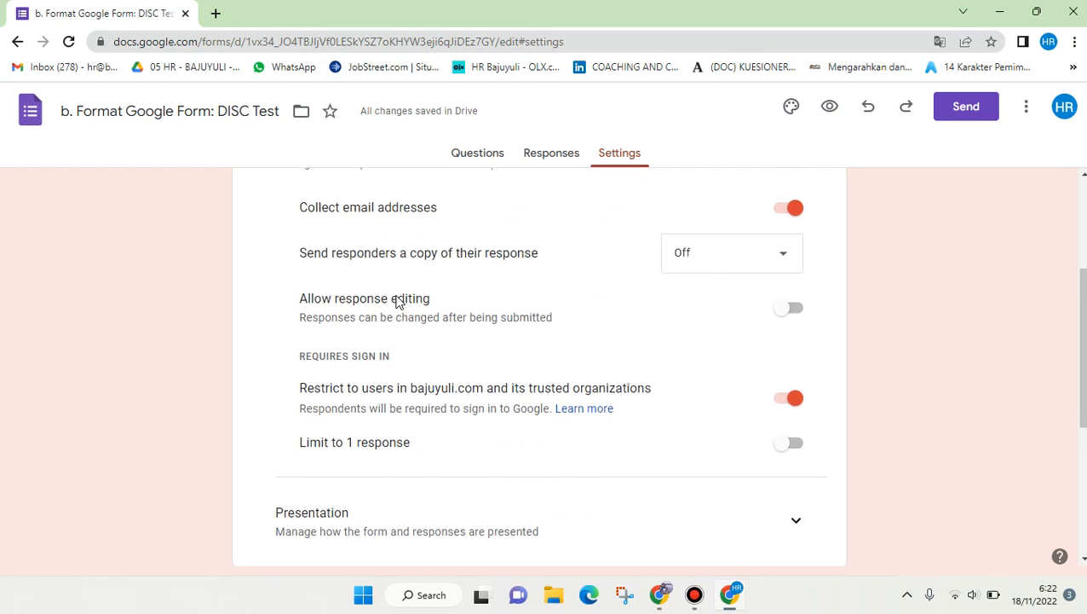
scroll("up", 3)
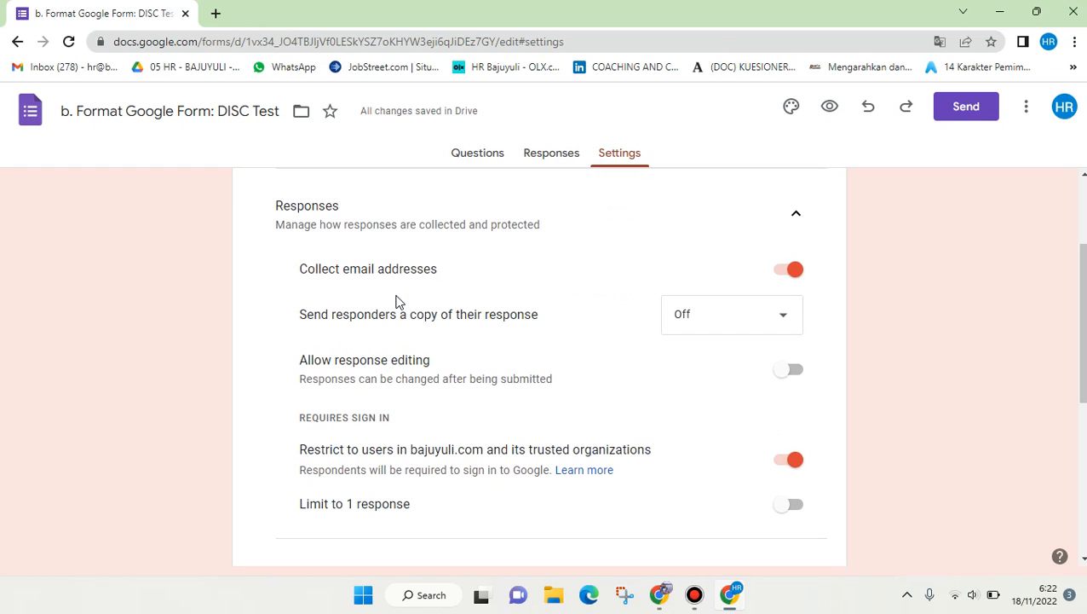
mouse_move(736, 276)
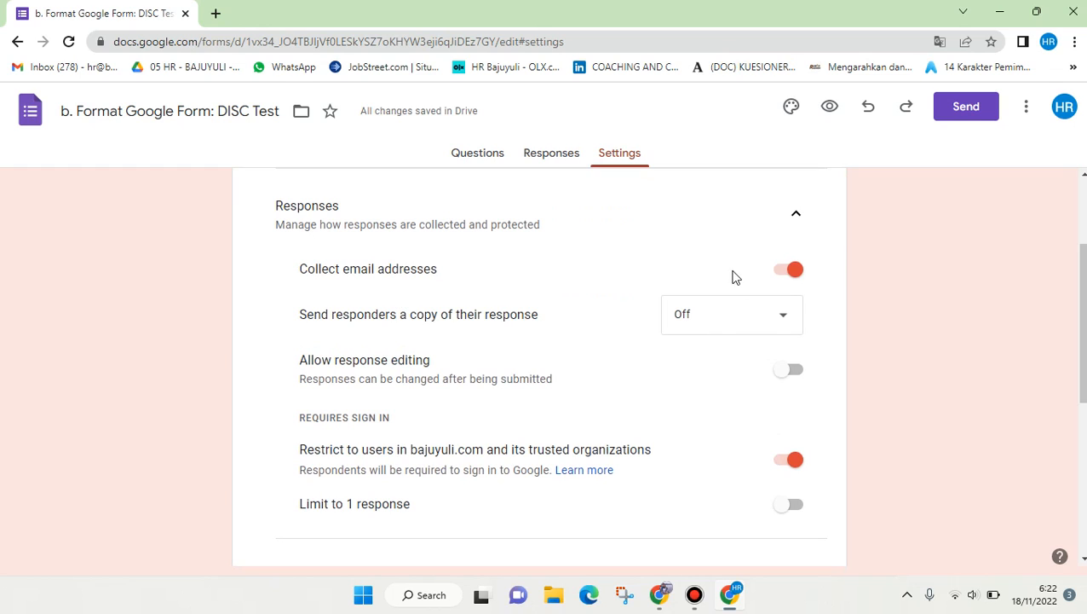
mouse_move(521, 283)
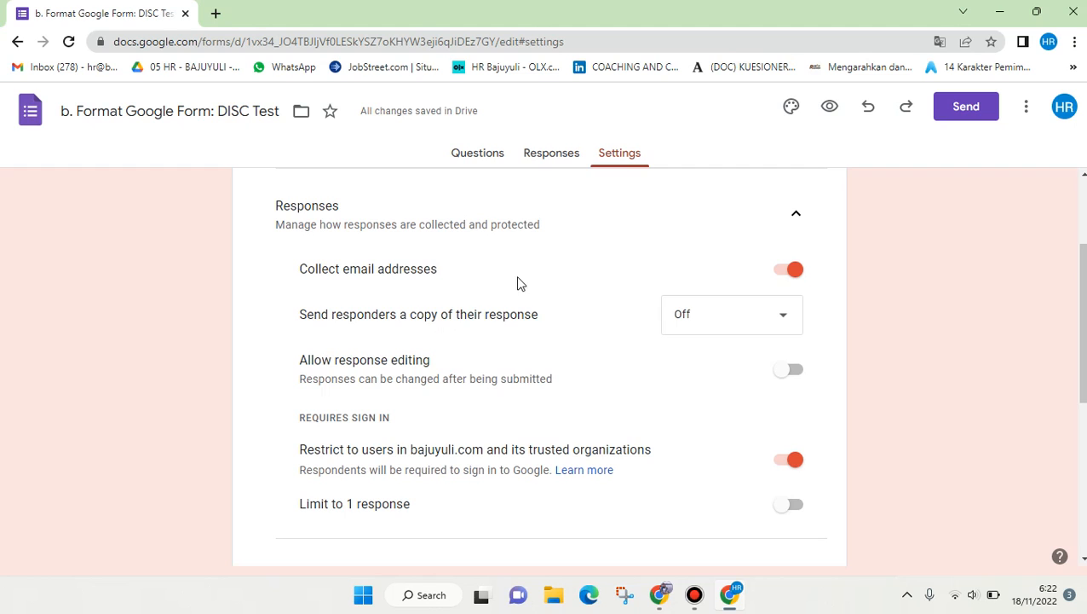
Switch off 'Collect email addresses' for the form's responses.
left_click(787, 270)
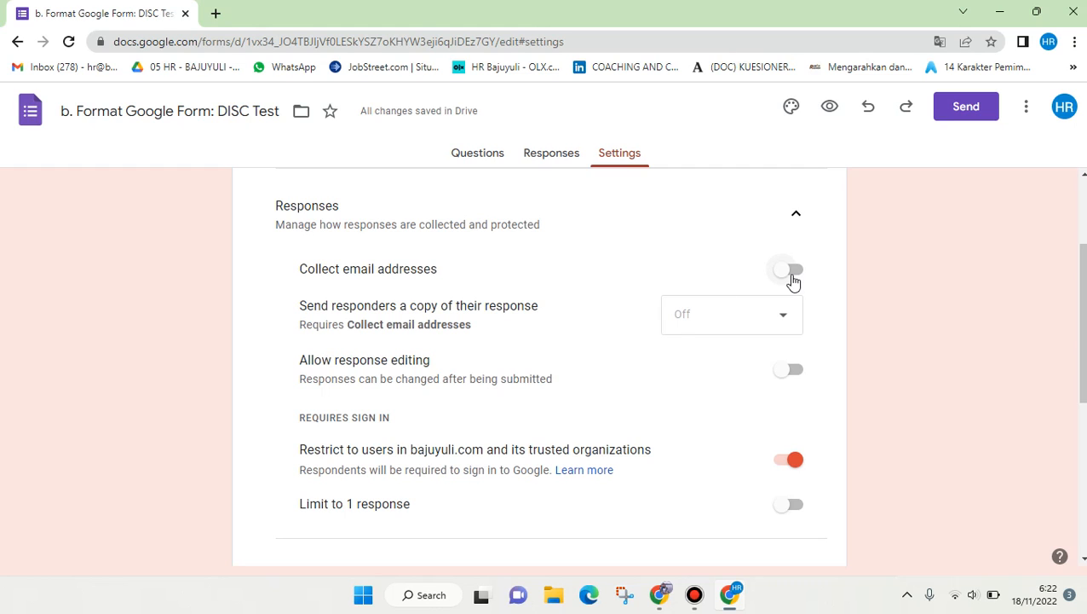
scroll("down", 3)
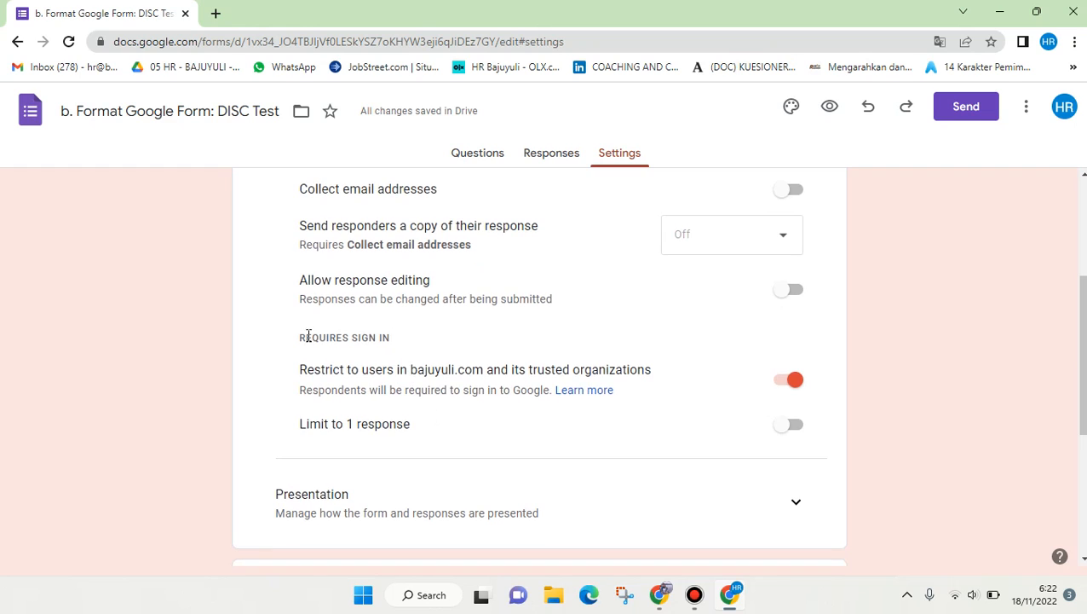
double_click(344, 337)
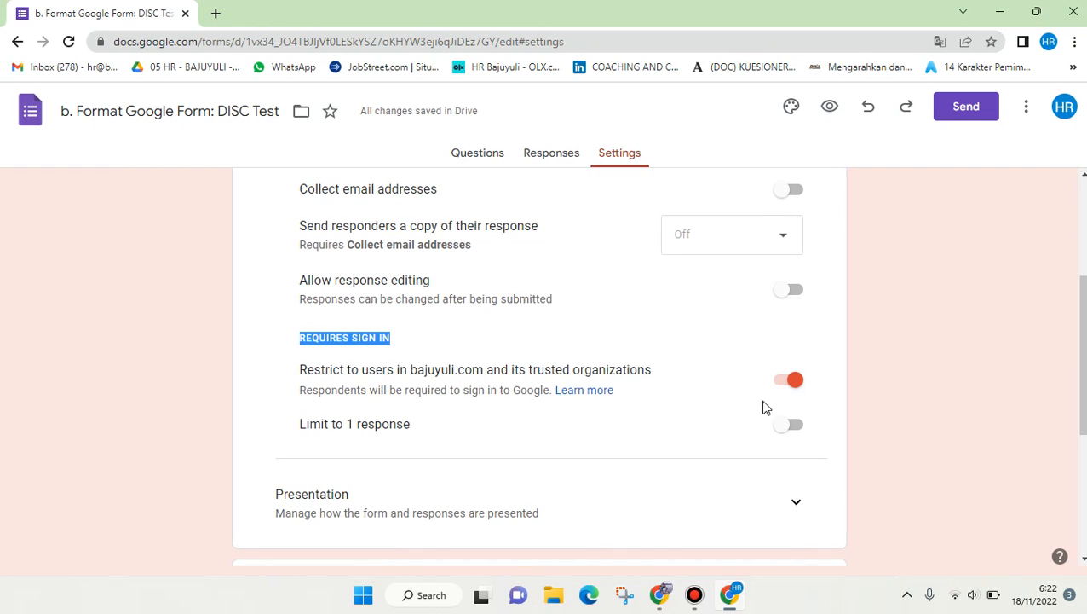
mouse_move(349, 392)
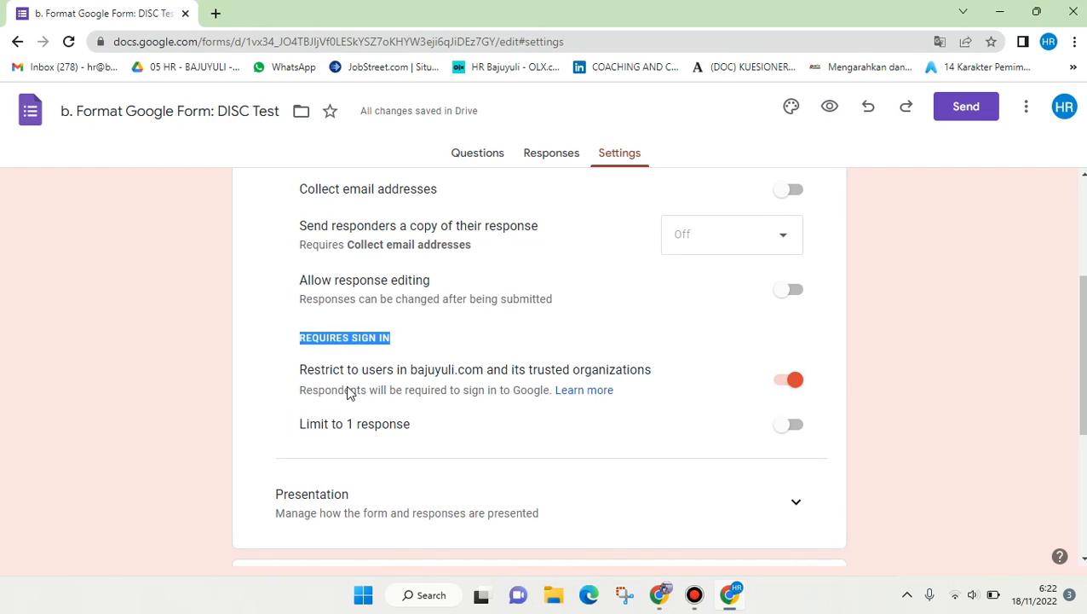
mouse_move(412, 386)
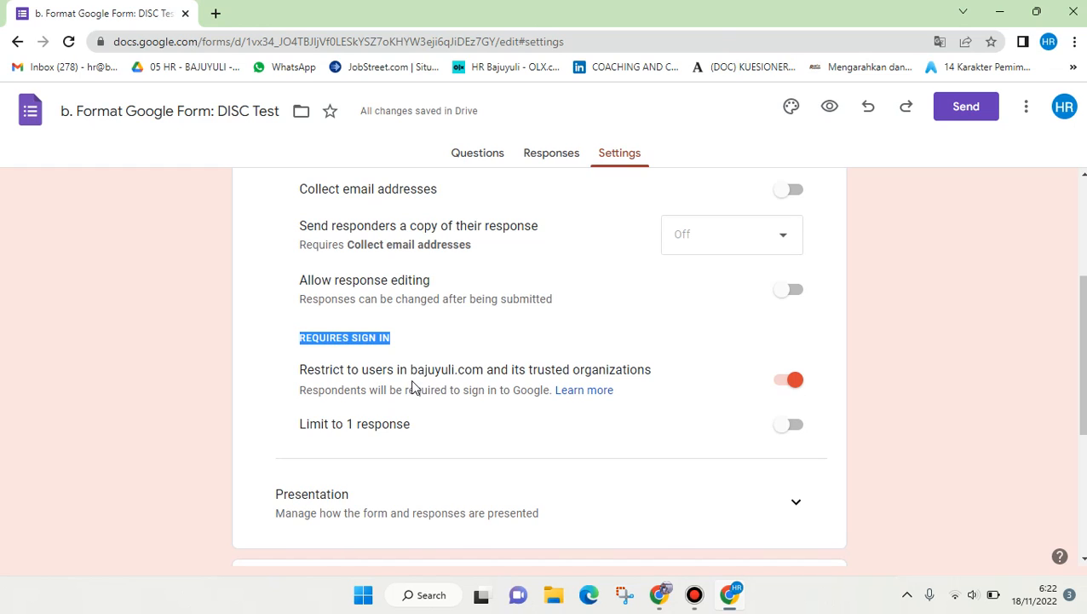
mouse_move(453, 397)
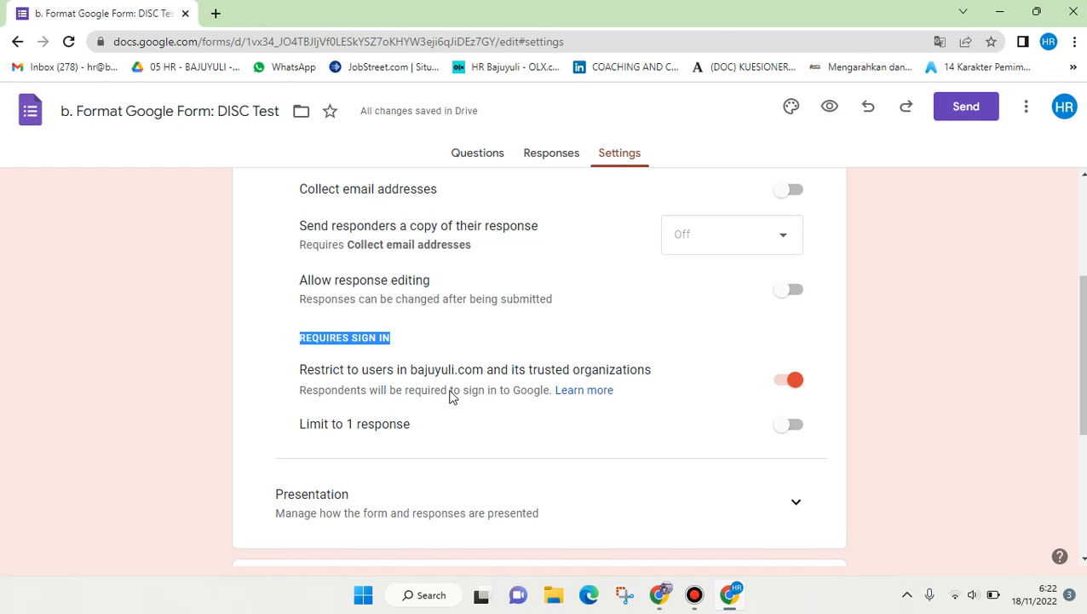
mouse_move(619, 385)
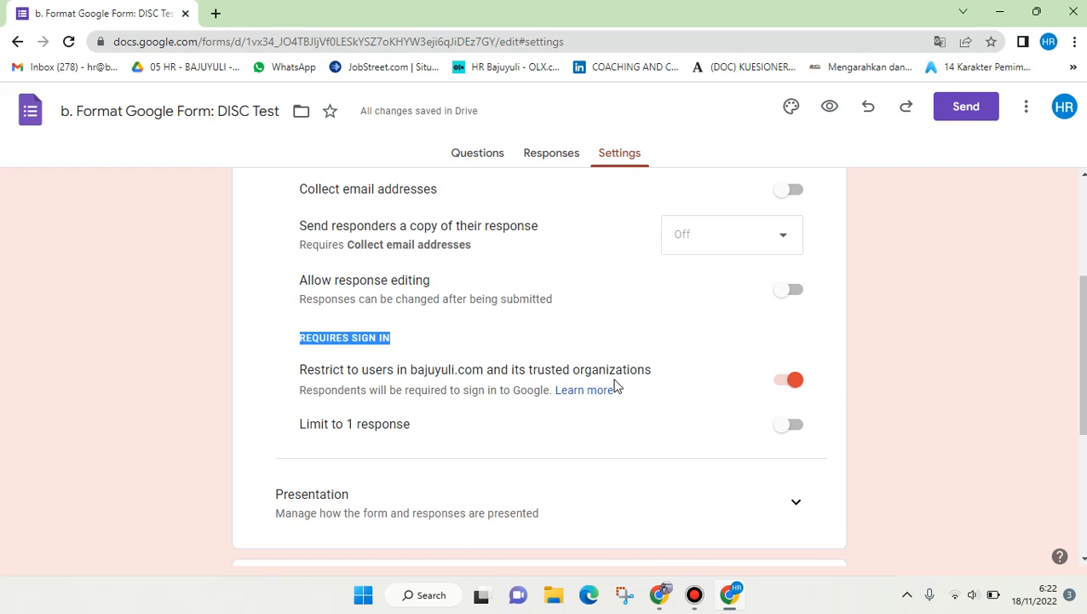
mouse_move(777, 395)
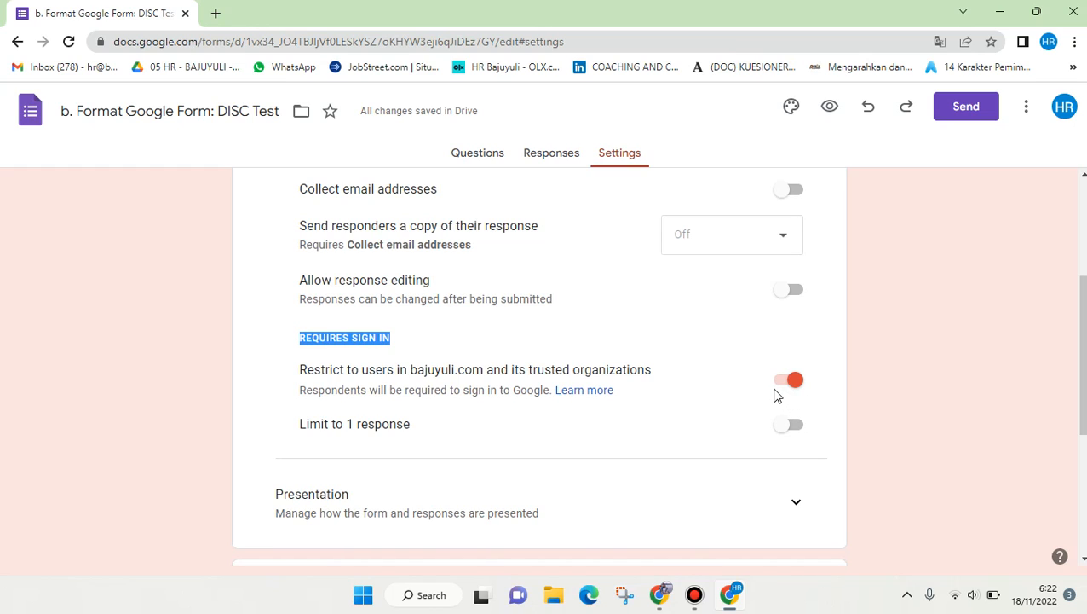
mouse_move(780, 389)
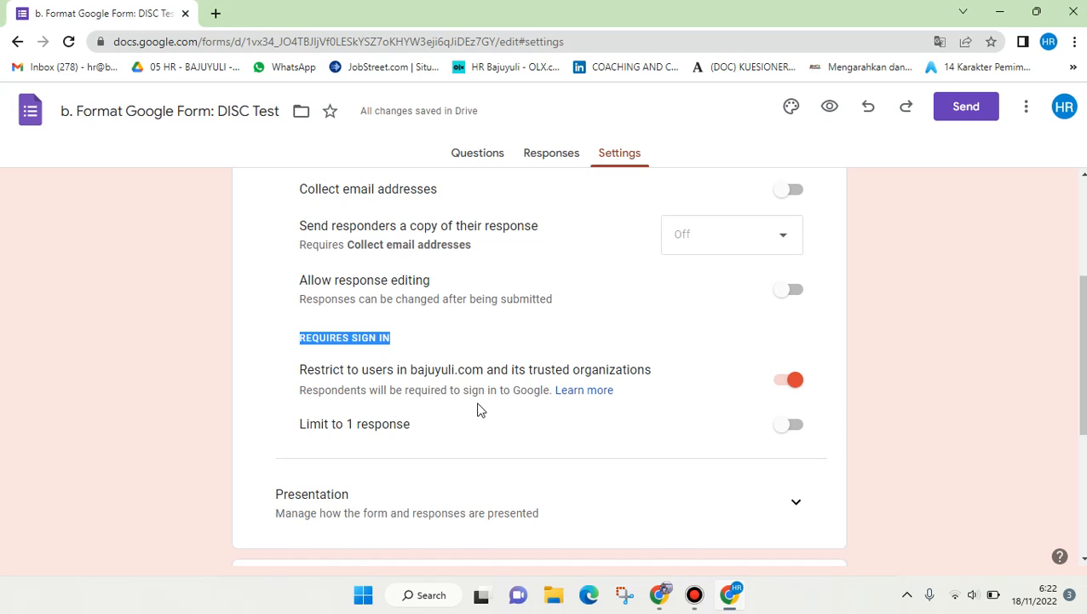
mouse_move(825, 405)
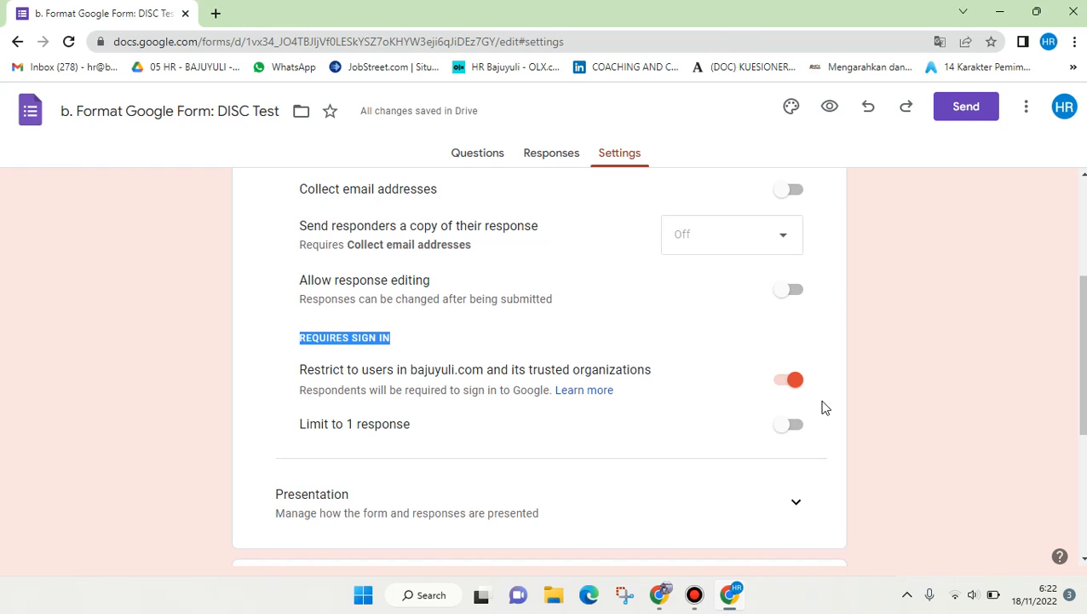
Switch off the 'Restrict to users in the organisation' sign-in requirement and return to Questions.
left_click(787, 378)
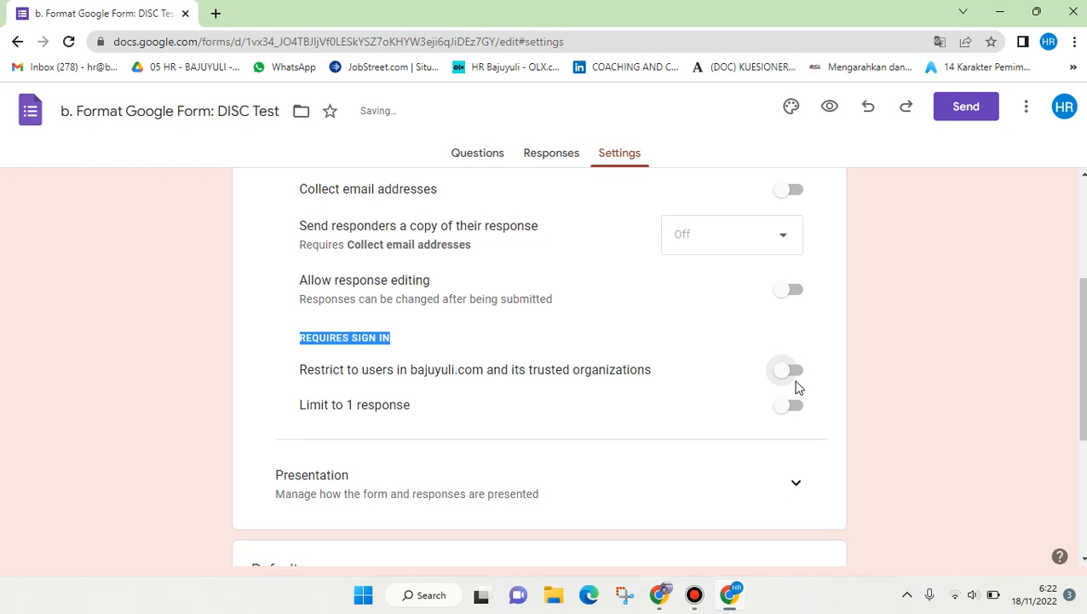
scroll("up", 3)
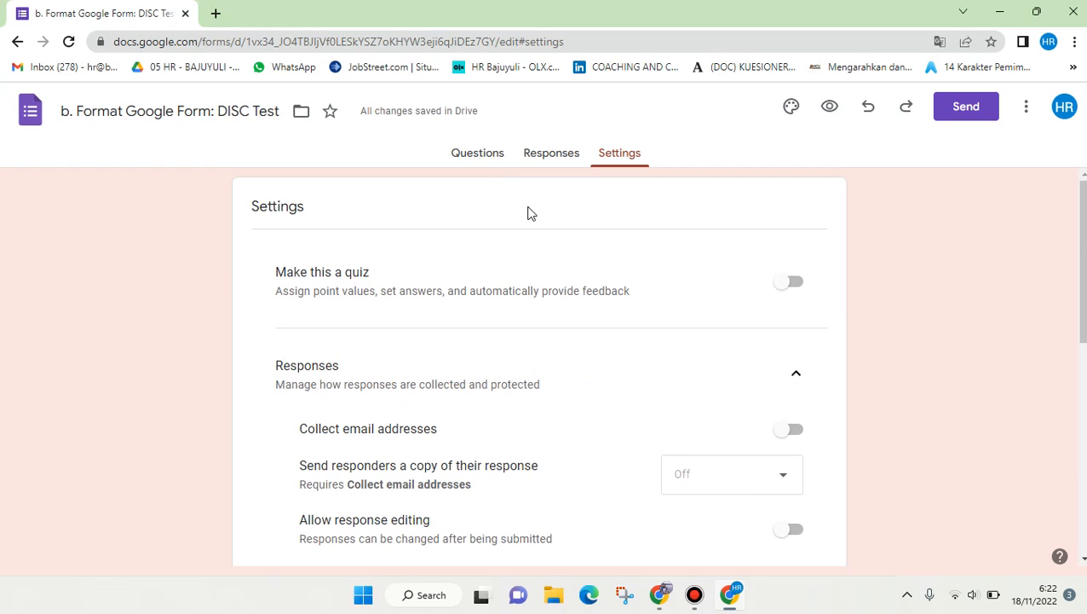
left_click(477, 153)
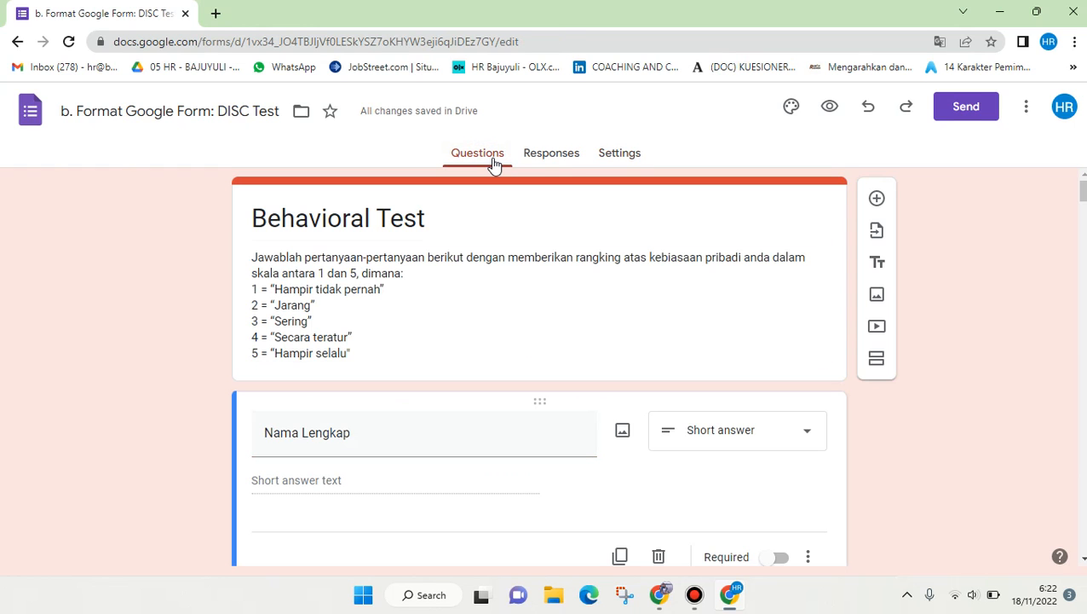
mouse_move(967, 106)
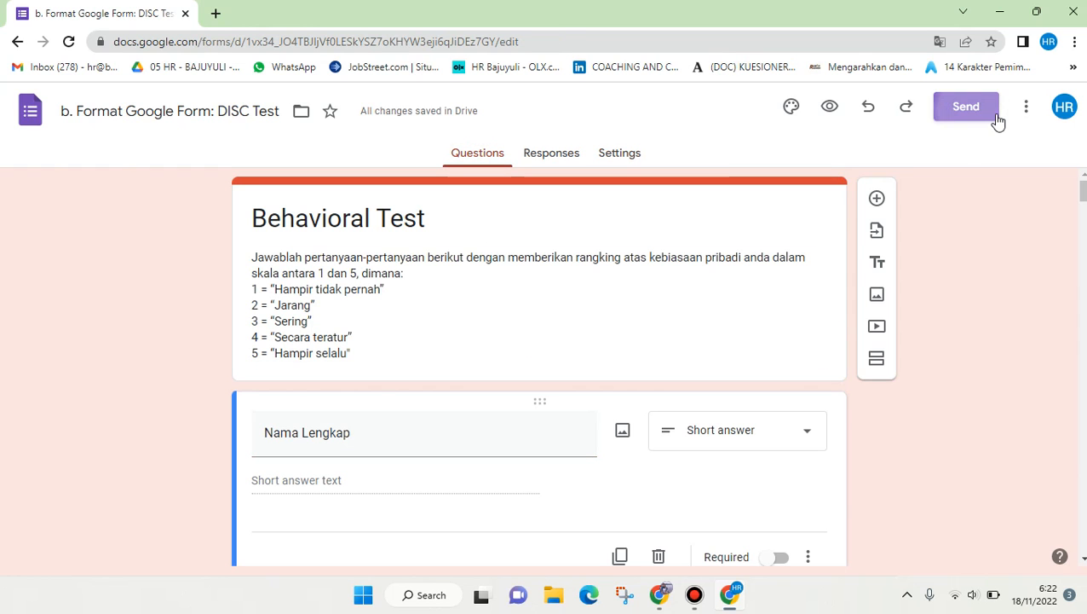
left_click(964, 105)
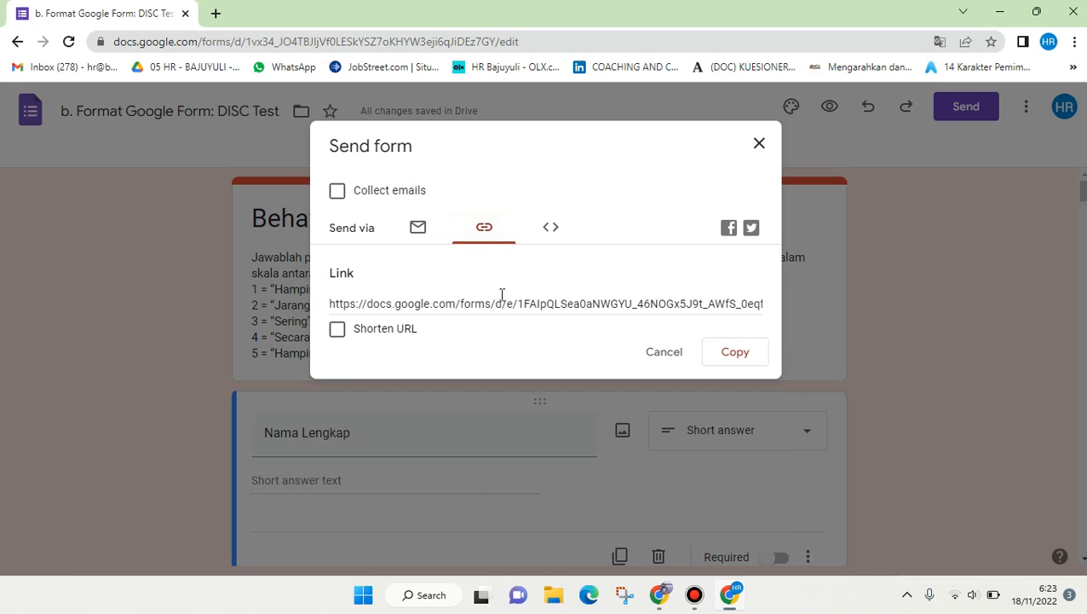
left_click(416, 225)
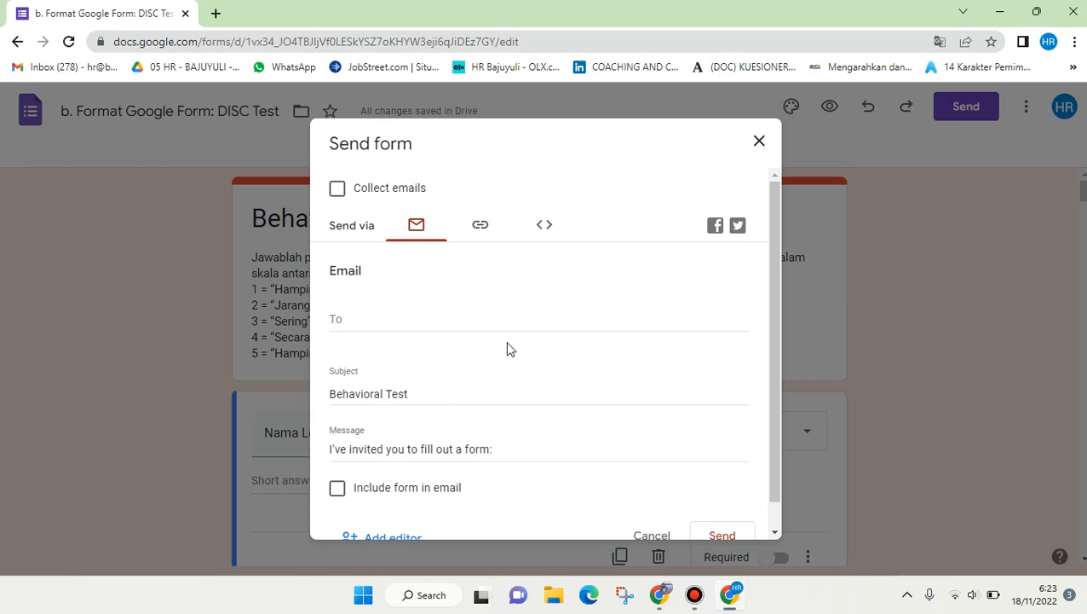
mouse_move(396, 352)
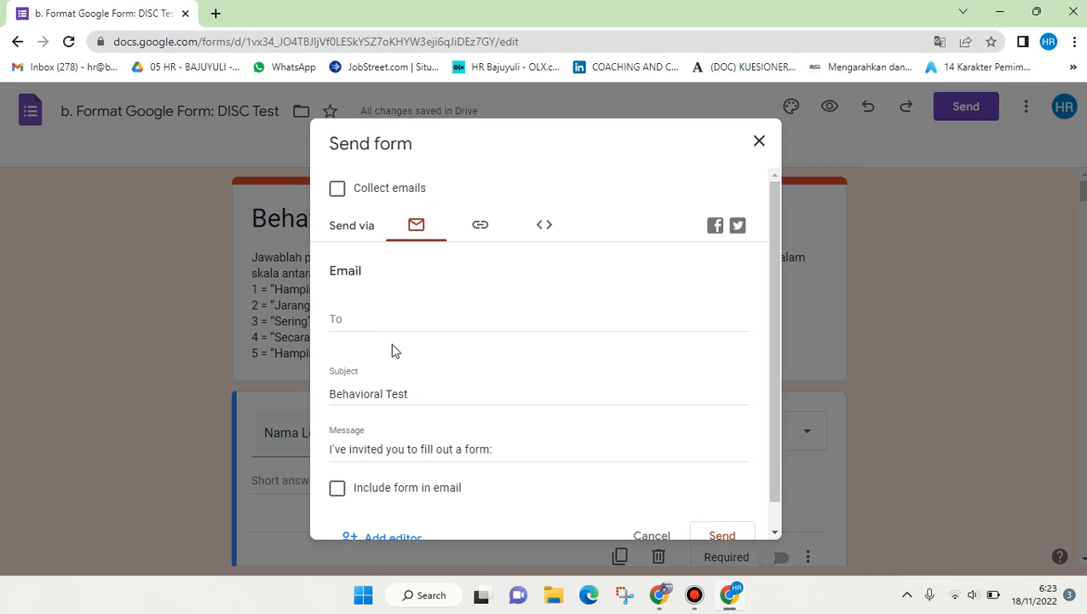
left_click(759, 140)
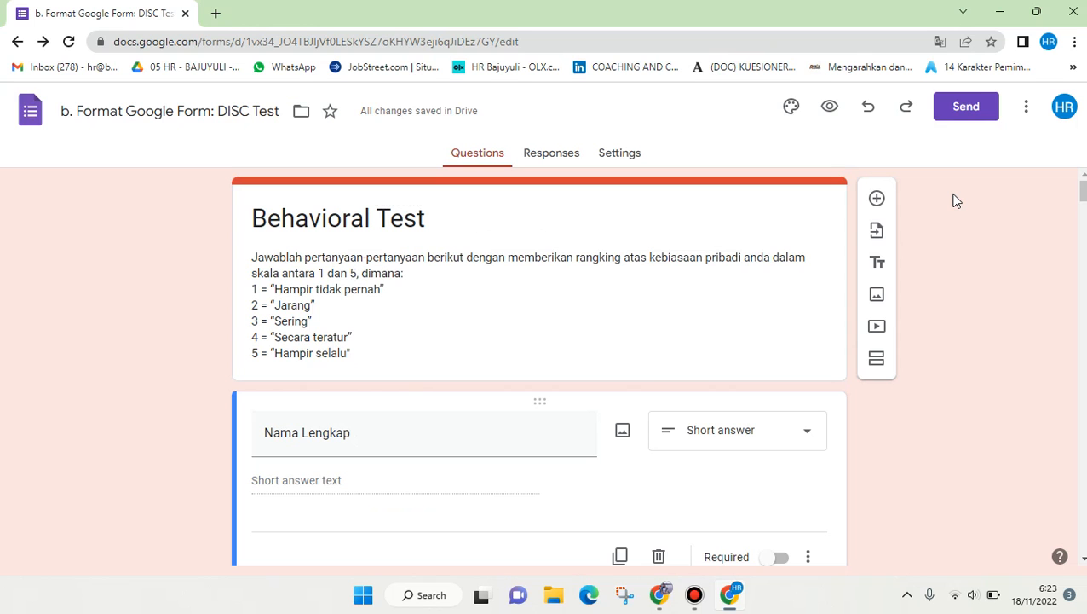